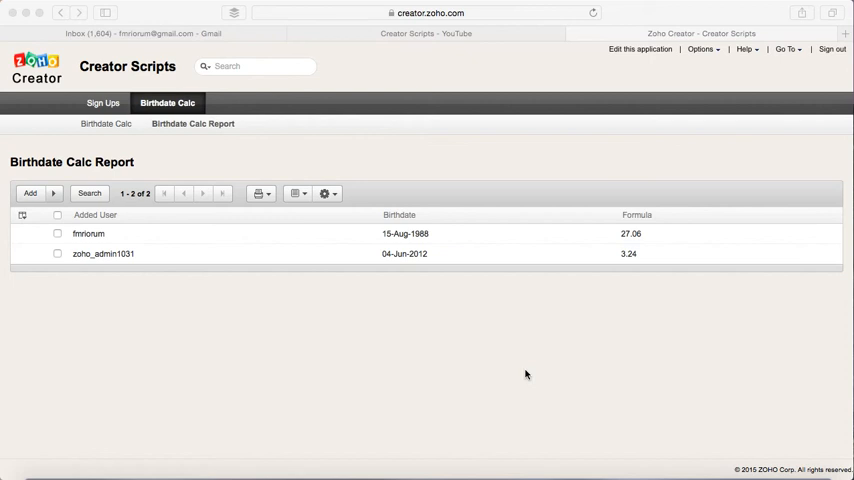
{"action": "mouse_move", "coordinate": [617, 123]}
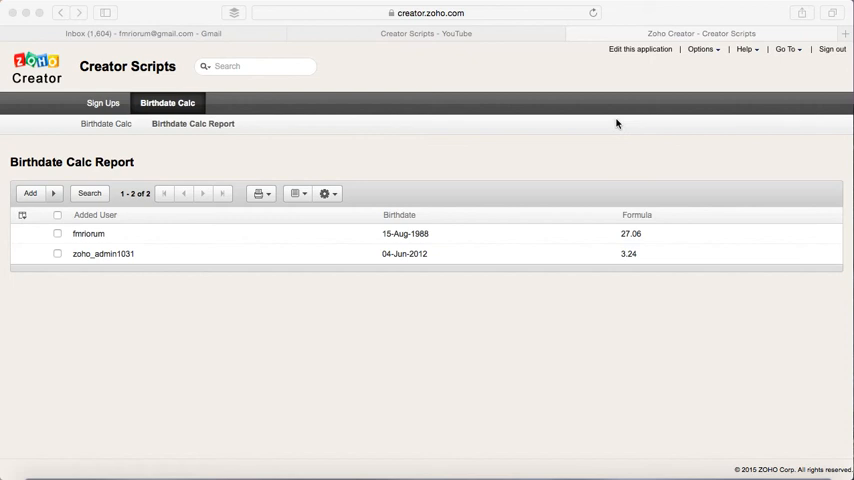
{"action": "mouse_move", "coordinate": [102, 140]}
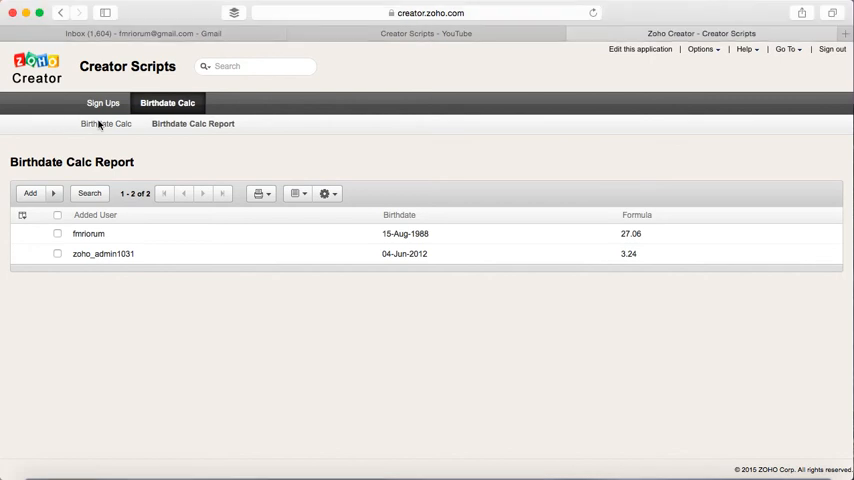
- Submit a Birthdate Calc entry with birthdate 07-Sep-1998, producing formula value 17.04
{"action": "left_click", "coordinate": [108, 123]}
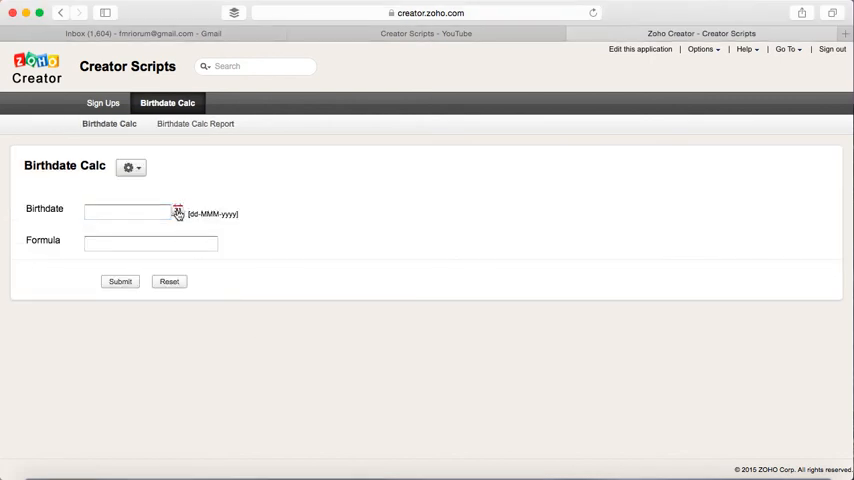
{"action": "left_click", "coordinate": [178, 212]}
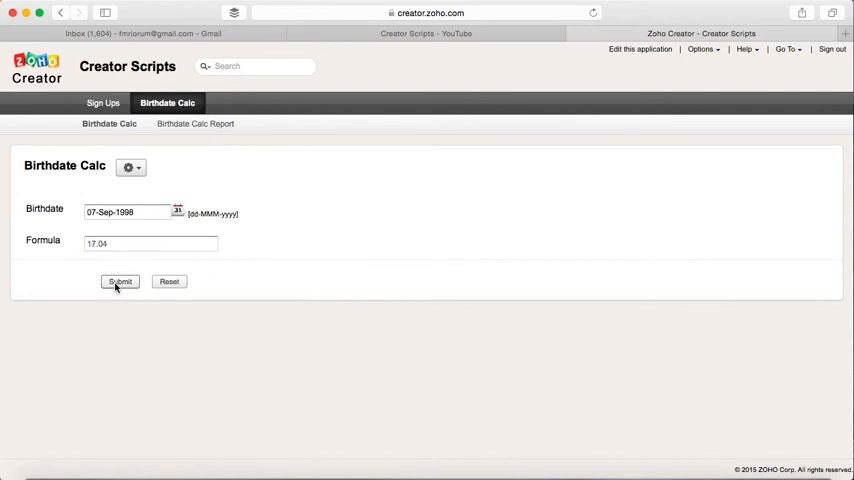
{"action": "left_click", "coordinate": [120, 281]}
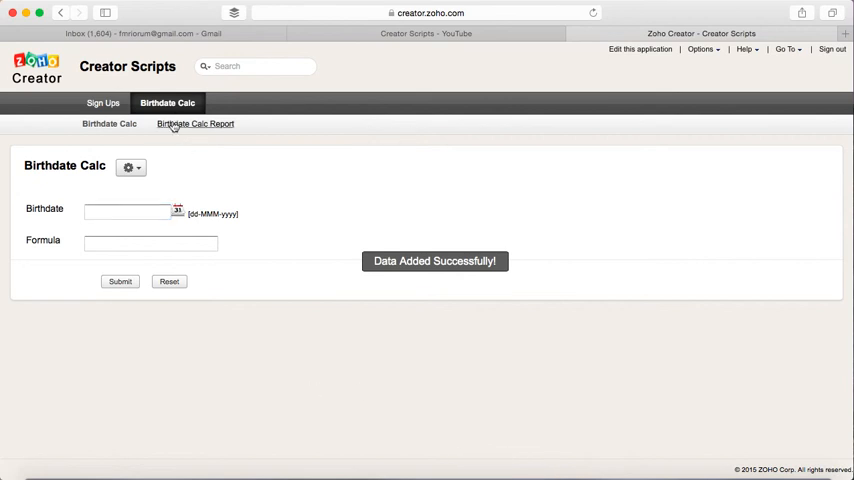
- Save the Birthdate Calc Report's display properties as List with 200 records per page
{"action": "left_click", "coordinate": [195, 123]}
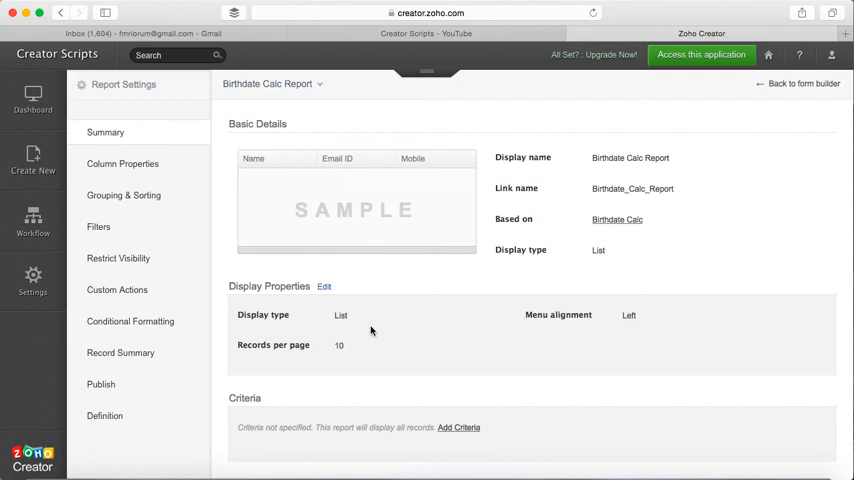
{"action": "left_click", "coordinate": [324, 287]}
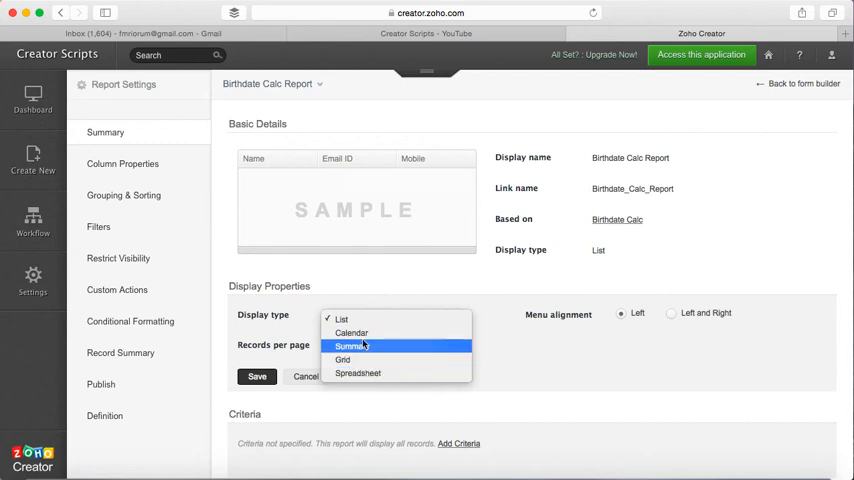
{"action": "left_click", "coordinate": [342, 319]}
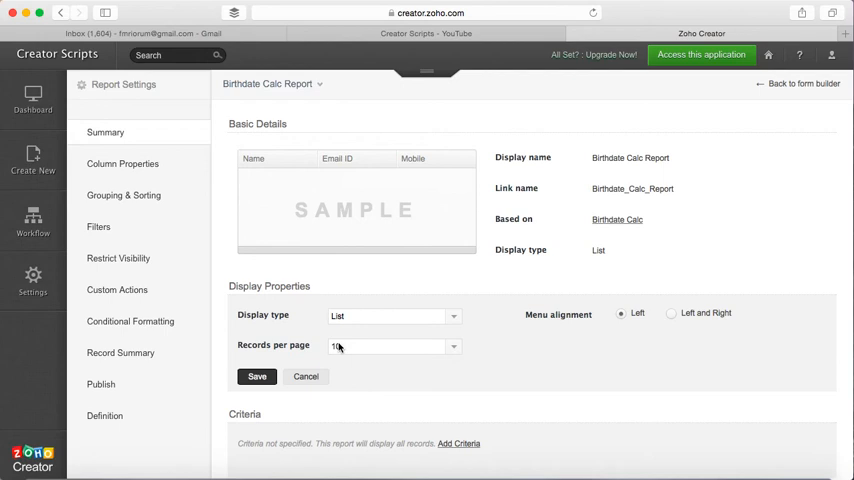
{"action": "left_click", "coordinate": [393, 346]}
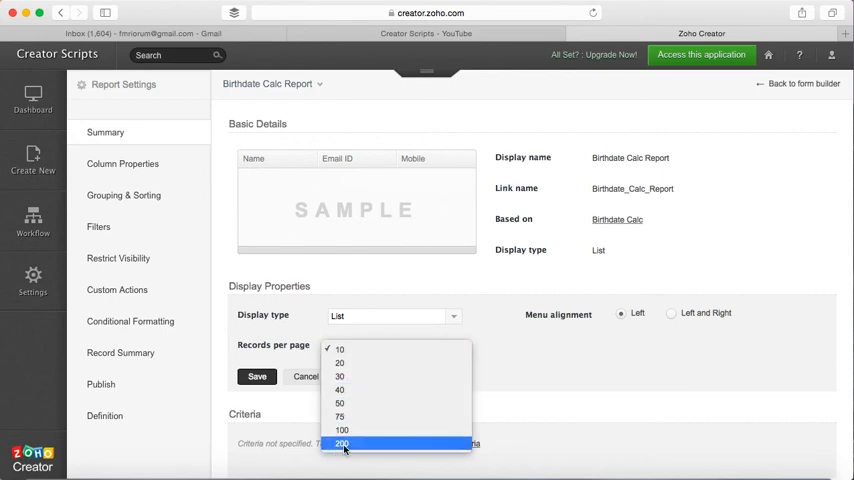
{"action": "left_click", "coordinate": [342, 443]}
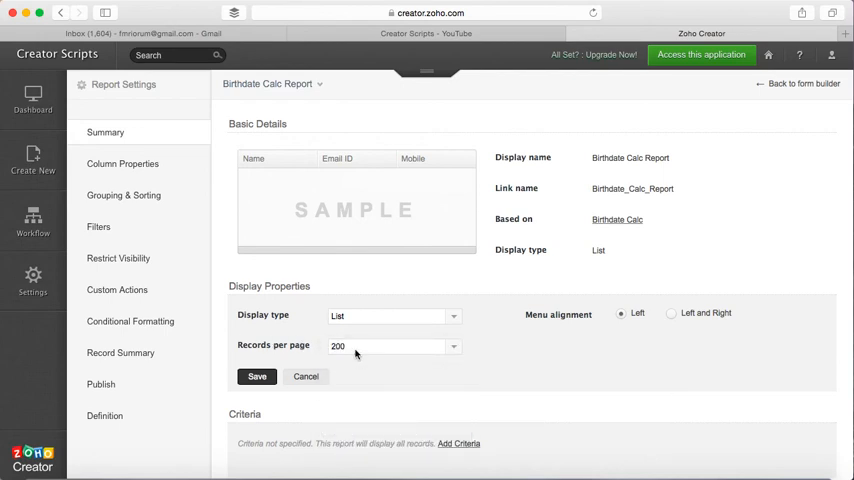
{"action": "mouse_move", "coordinate": [365, 369]}
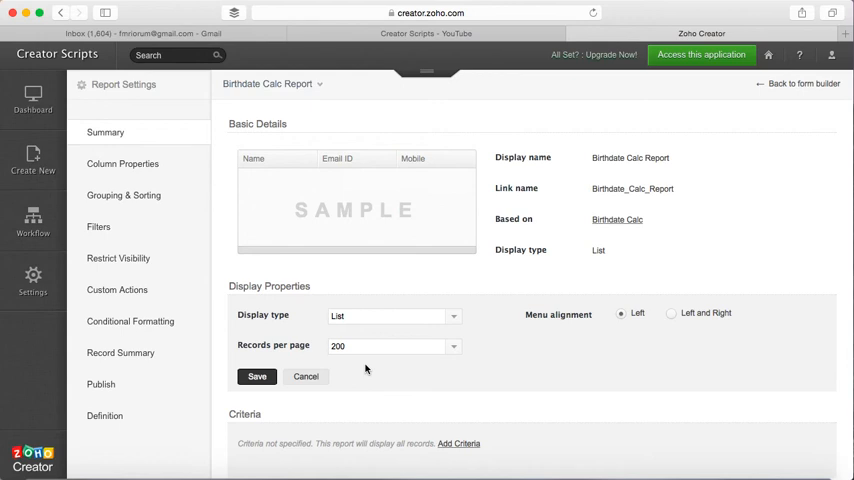
{"action": "mouse_move", "coordinate": [362, 362]}
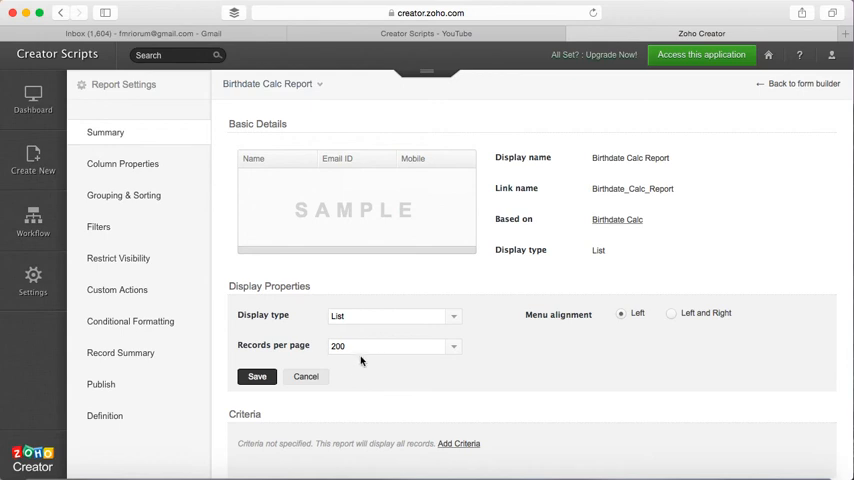
{"action": "left_click", "coordinate": [257, 376]}
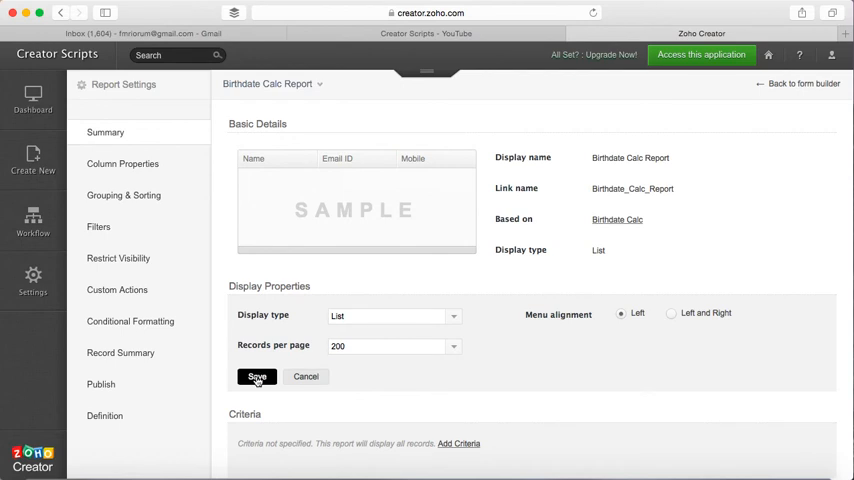
{"action": "left_click", "coordinate": [257, 377]}
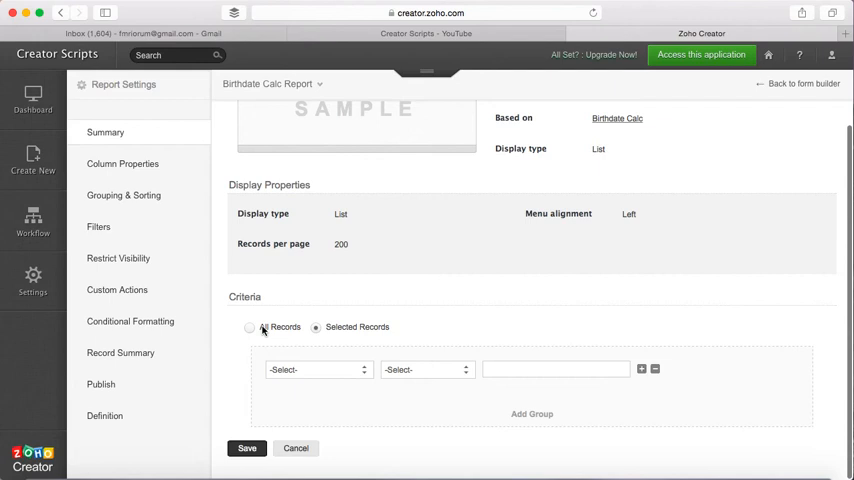
- Save a 'Formula greater than 10' report criterion, then clear it to show all records
{"action": "left_click", "coordinate": [250, 408]}
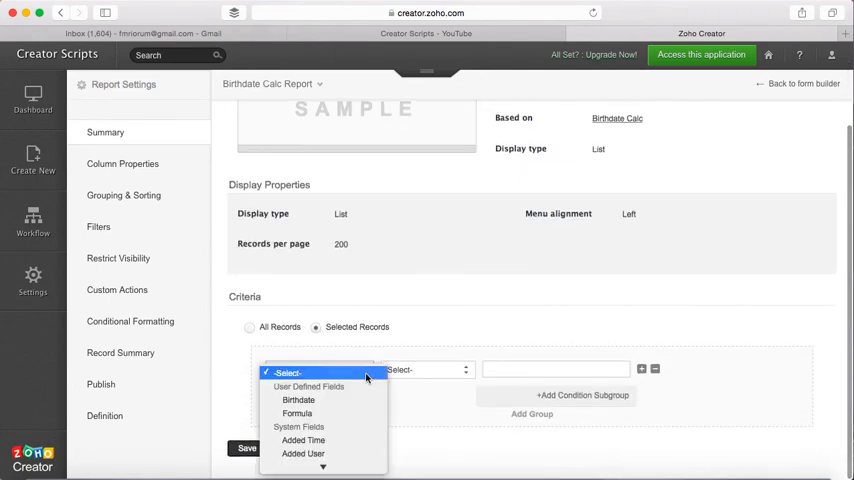
{"action": "left_click", "coordinate": [297, 413]}
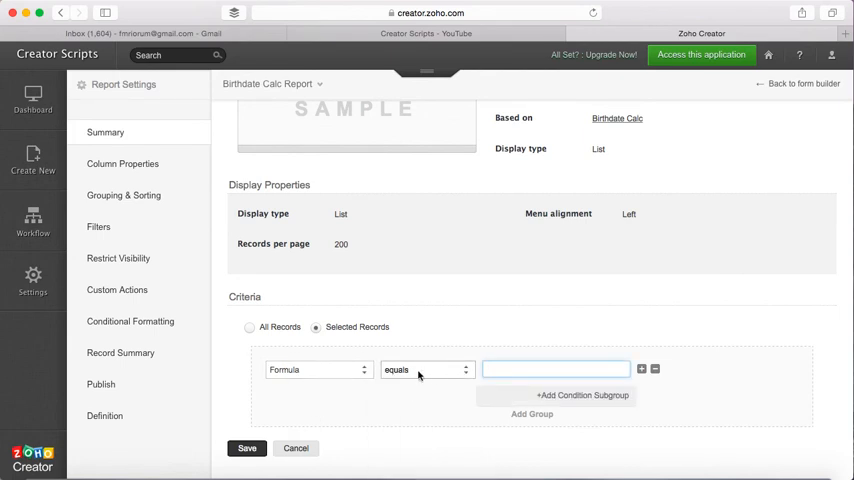
{"action": "left_click", "coordinate": [426, 369]}
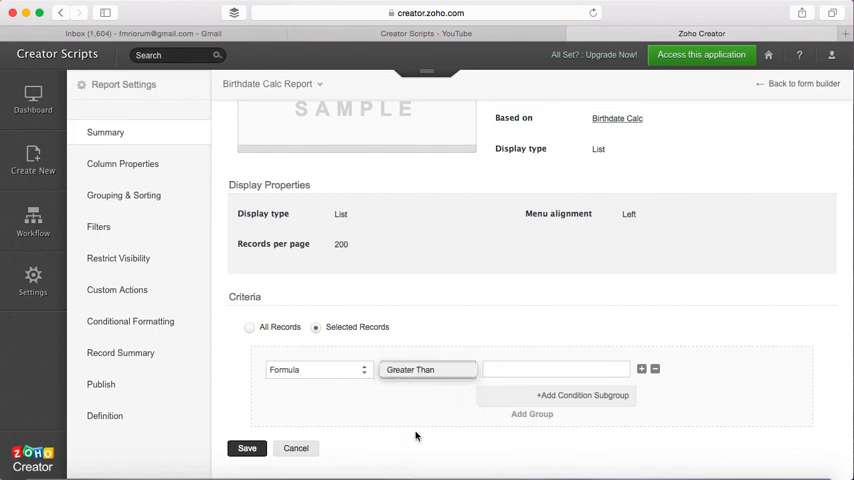
{"action": "left_click", "coordinate": [555, 369]}
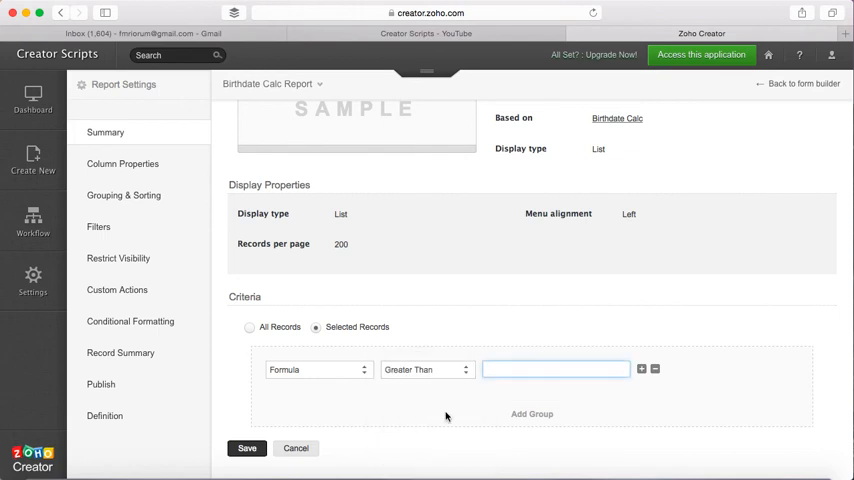
{"action": "type", "text": "10"}
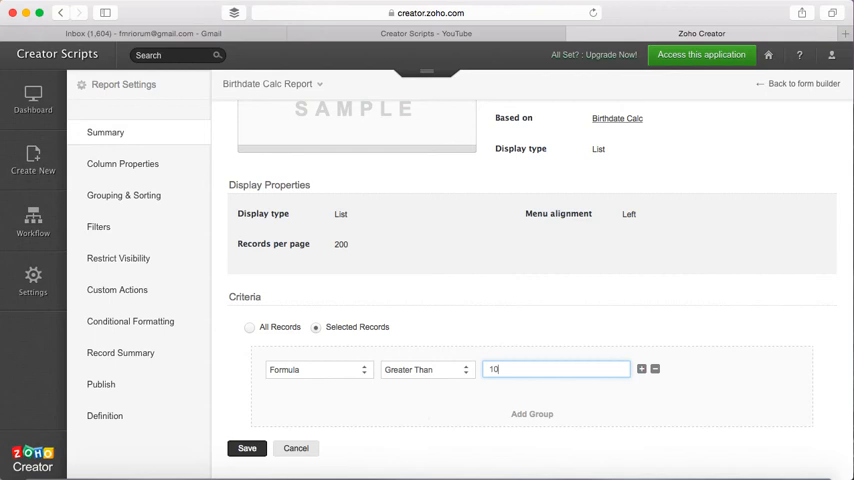
{"action": "left_click", "coordinate": [247, 448]}
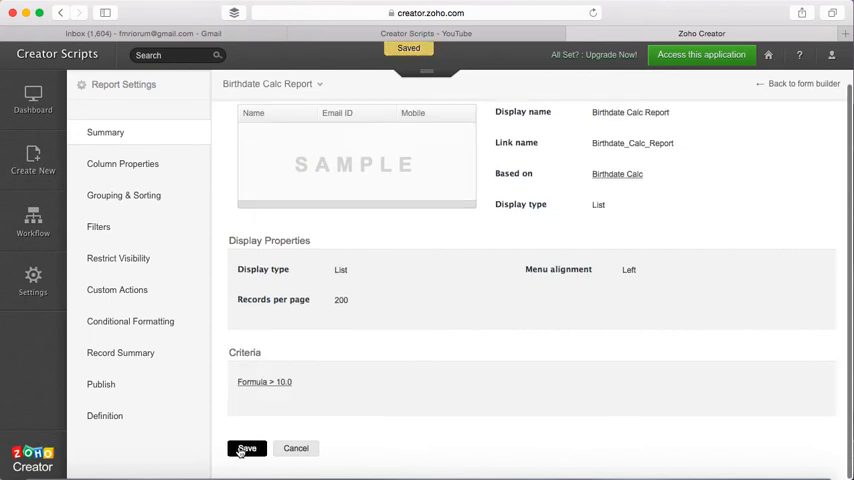
{"action": "left_click", "coordinate": [247, 448]}
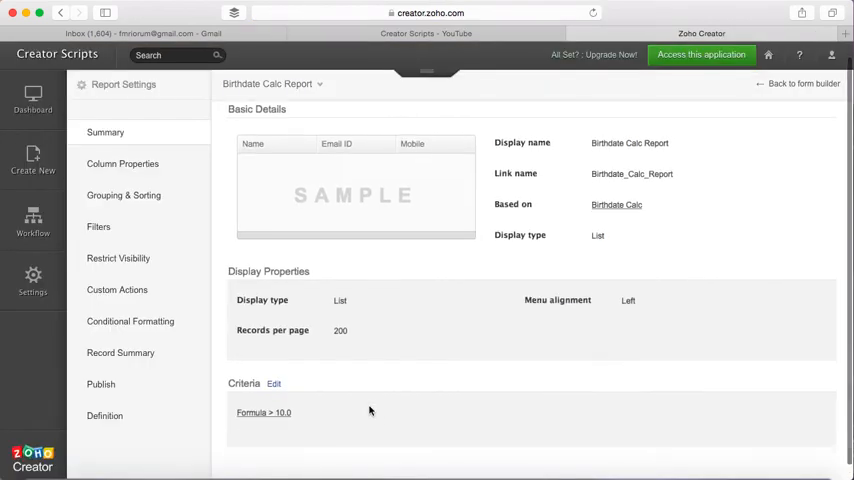
{"action": "left_click", "coordinate": [274, 384]}
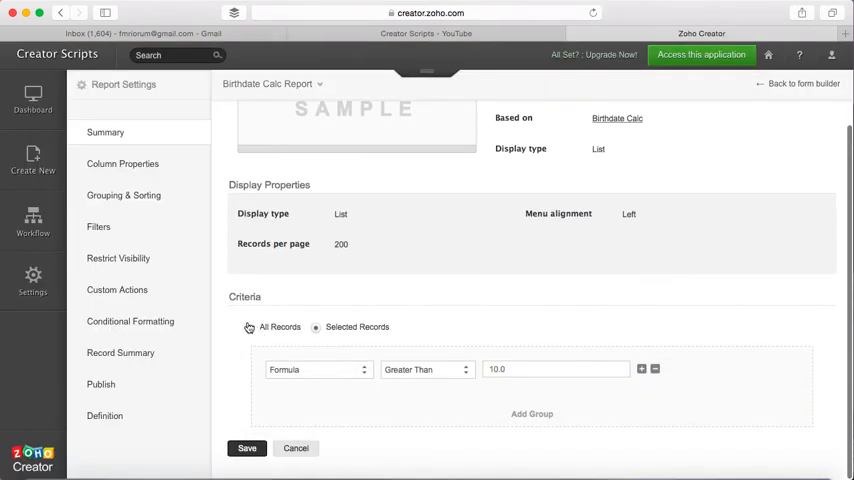
{"action": "left_click", "coordinate": [247, 448]}
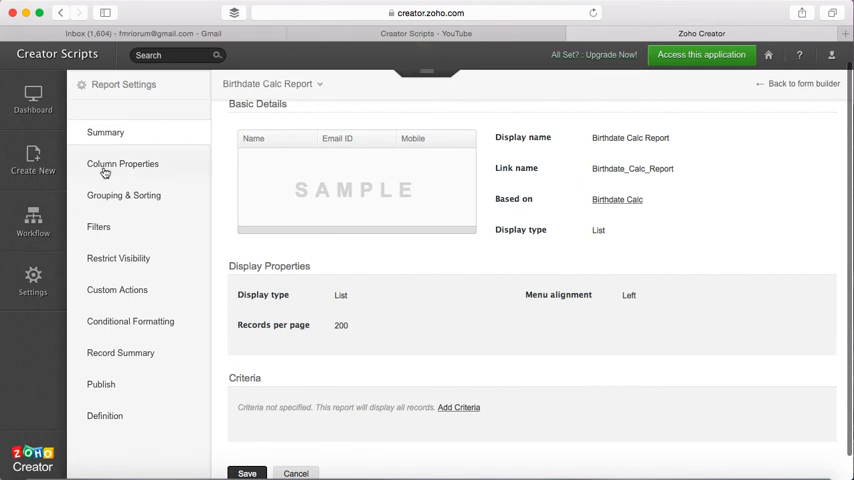
- Rename columns to Time and Age, and enable Average and Min summaries for Age
{"action": "left_click", "coordinate": [122, 163]}
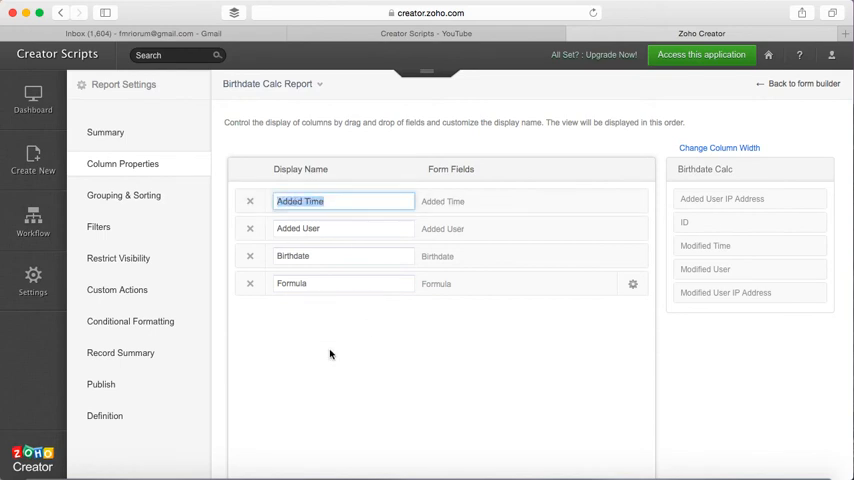
{"action": "type", "text": "Time"}
{"action": "left_click", "coordinate": [343, 228]}
{"action": "type", "text": "User"}
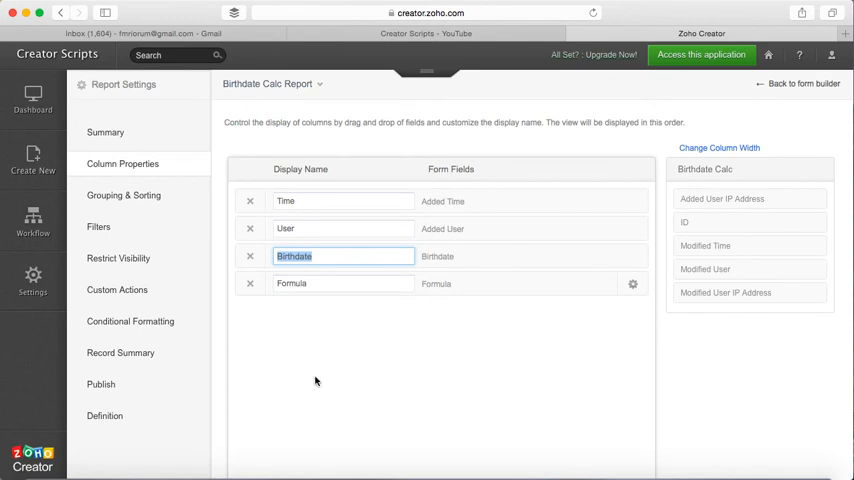
{"action": "left_click", "coordinate": [343, 283]}
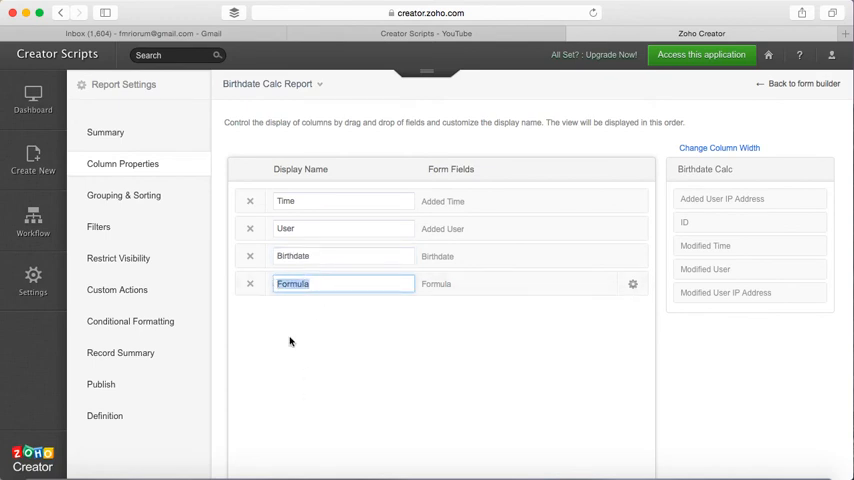
{"action": "type", "text": "Age"}
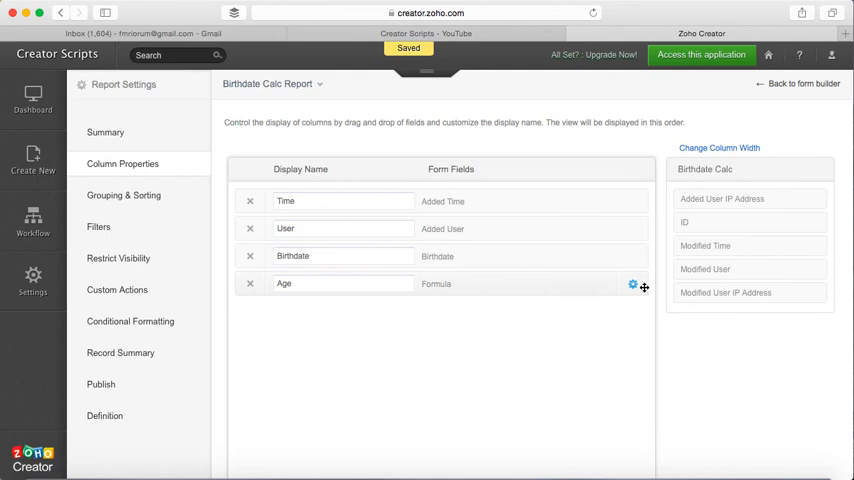
{"action": "left_click", "coordinate": [632, 284]}
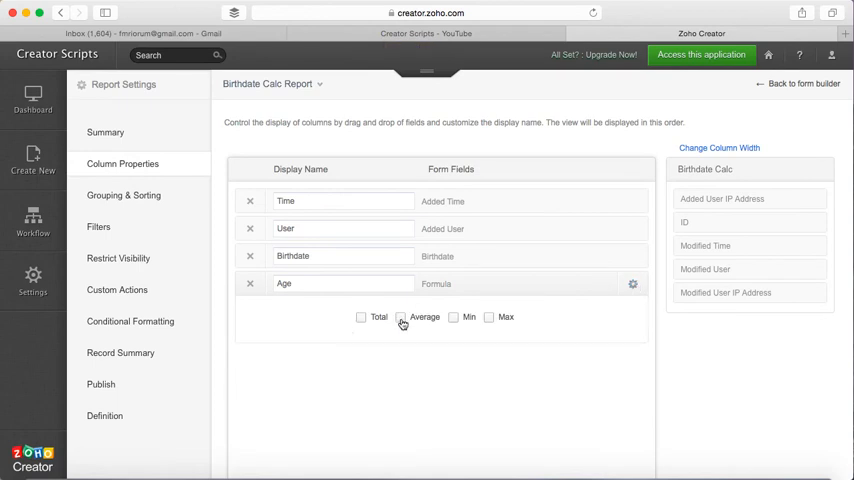
{"action": "left_click", "coordinate": [401, 317]}
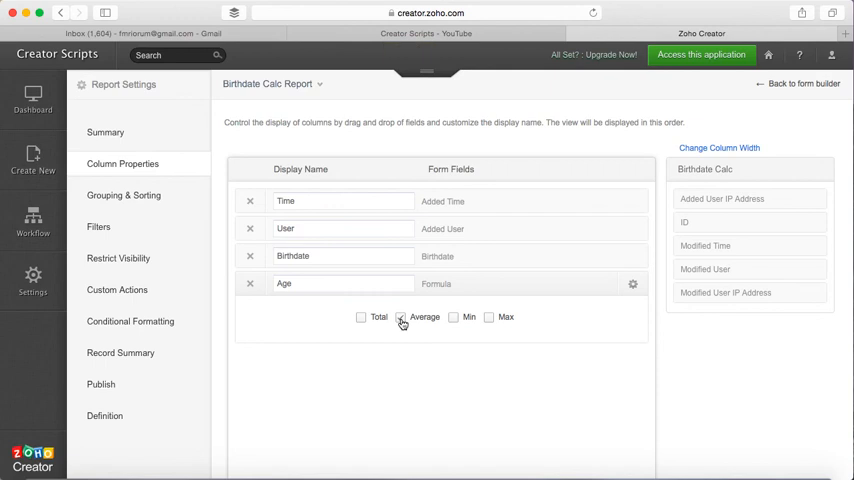
{"action": "left_click", "coordinate": [400, 317]}
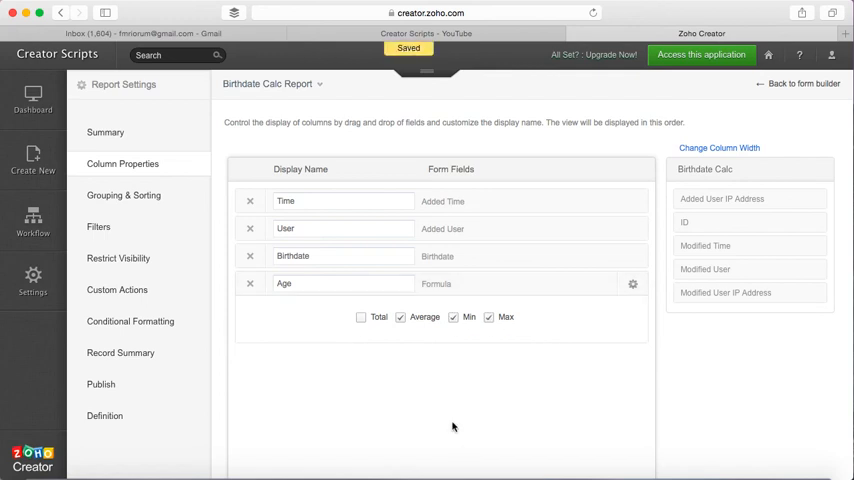
{"action": "mouse_move", "coordinate": [426, 401]}
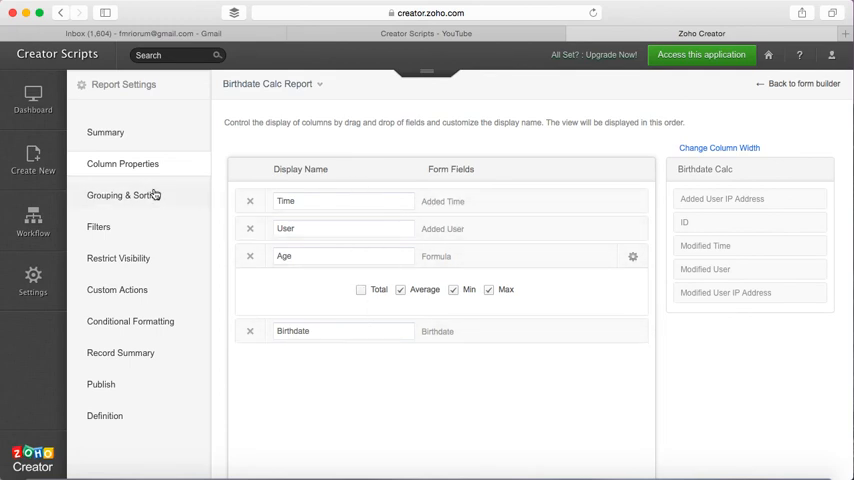
- Sort the report by Time, group it by Age, and show each group's record count
{"action": "left_click", "coordinate": [123, 195]}
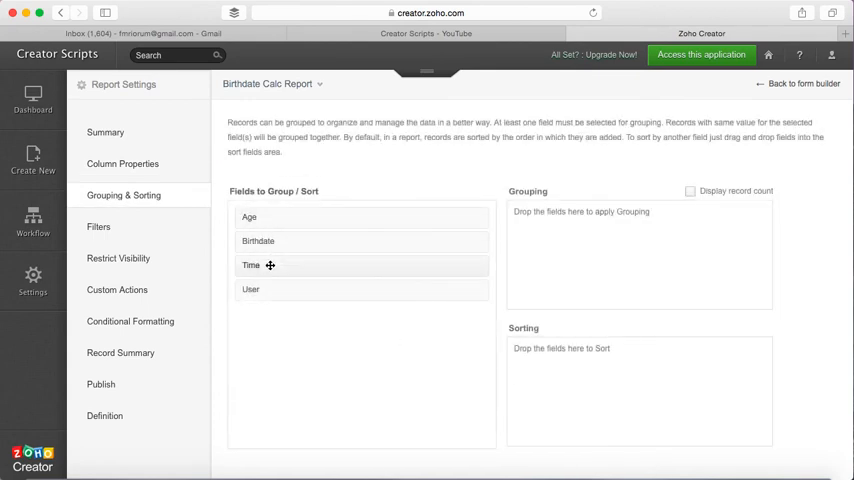
{"action": "left_click_drag", "start_coordinate": [270, 265], "coordinate": [563, 378]}
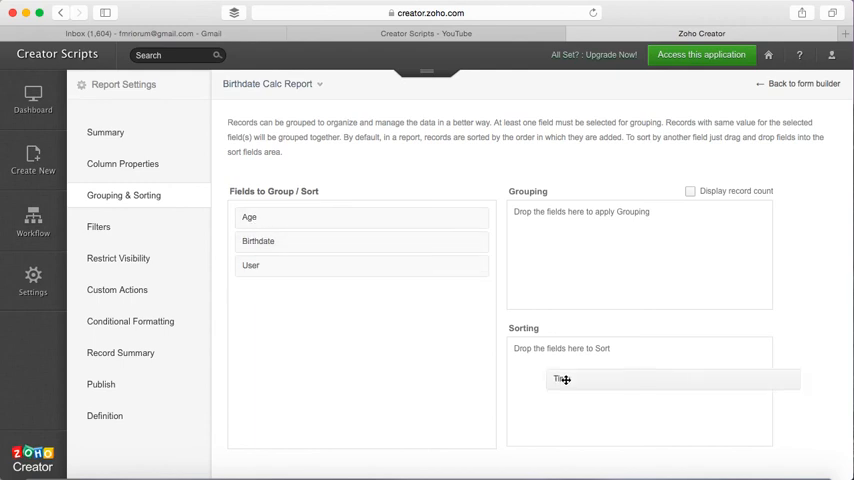
{"action": "left_click_drag", "start_coordinate": [563, 379], "coordinate": [557, 353]}
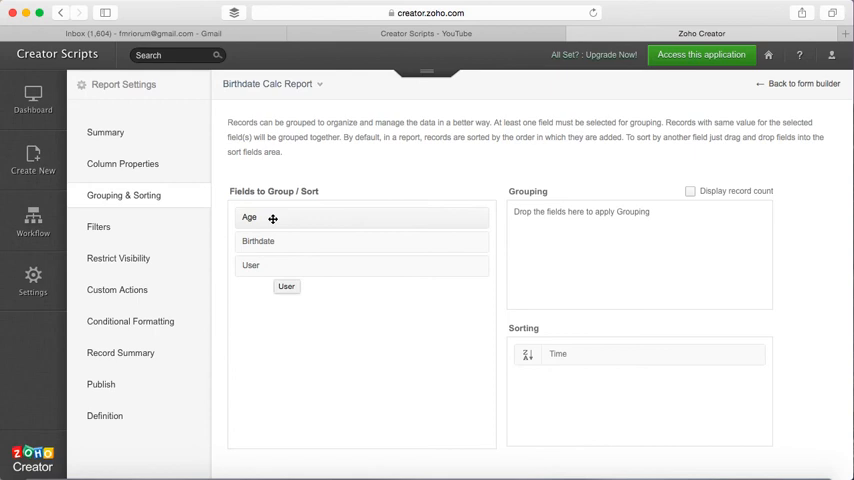
{"action": "left_click_drag", "start_coordinate": [272, 217], "coordinate": [556, 217]}
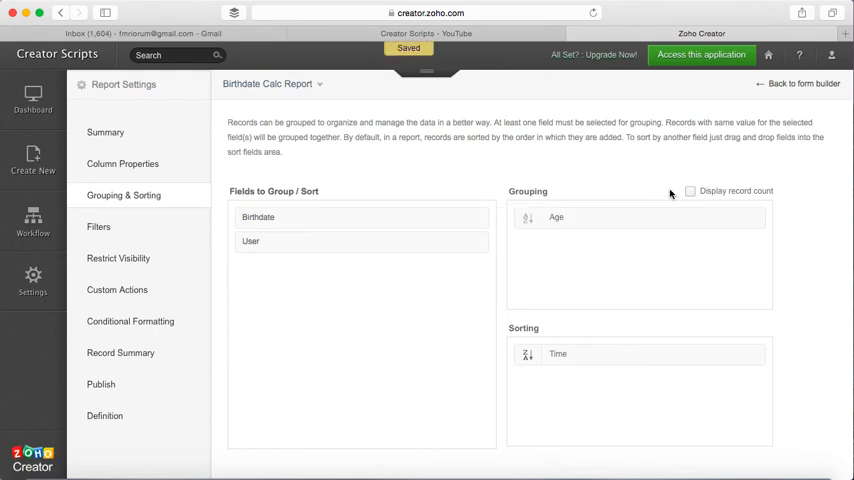
{"action": "left_click", "coordinate": [690, 191]}
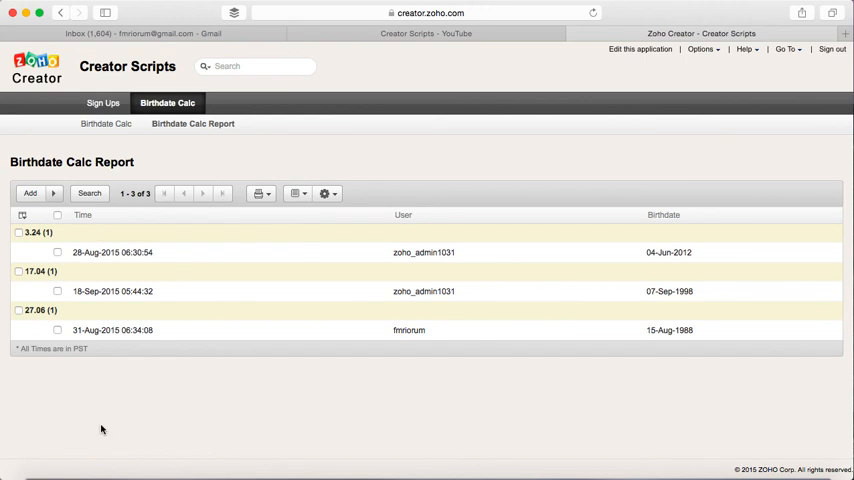
{"action": "mouse_move", "coordinate": [97, 392]}
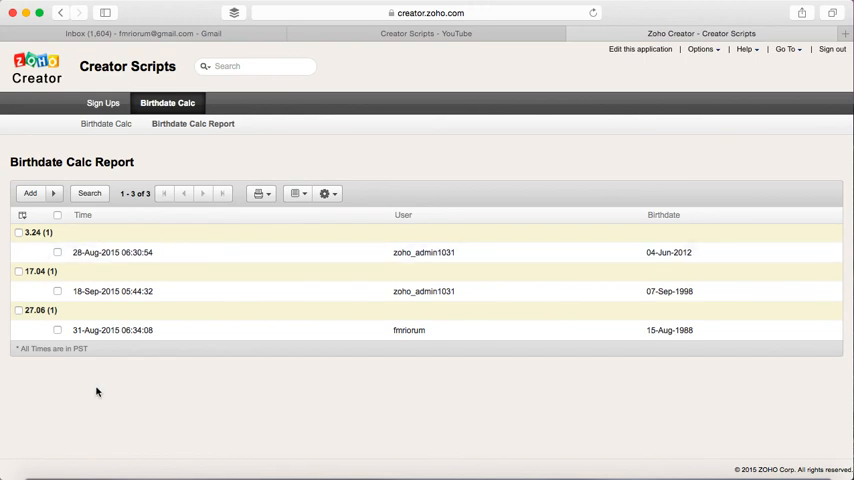
{"action": "mouse_move", "coordinate": [33, 245]}
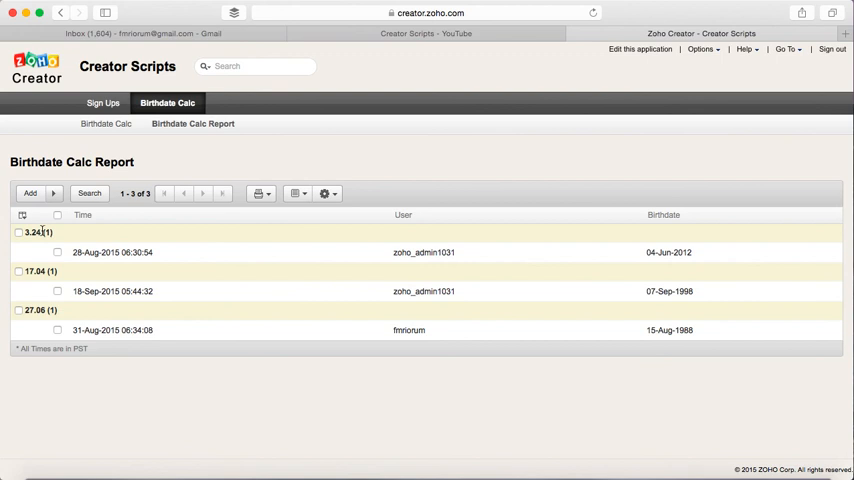
{"action": "mouse_move", "coordinate": [52, 234]}
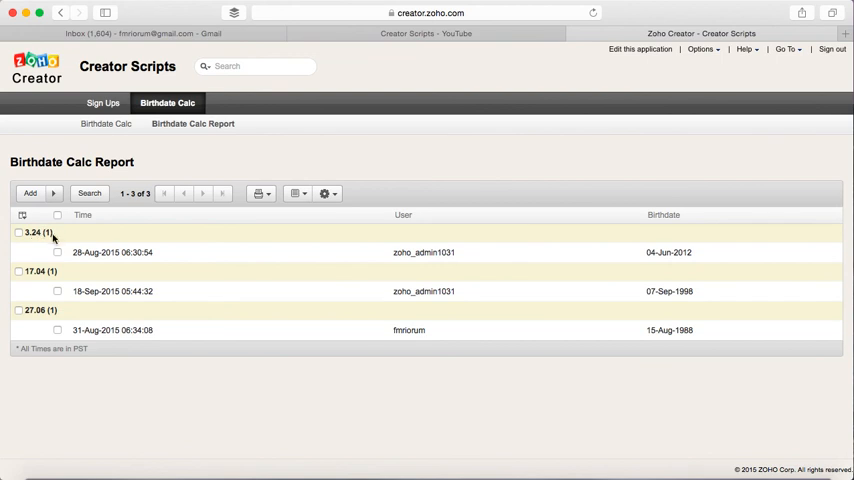
{"action": "mouse_move", "coordinate": [50, 235]}
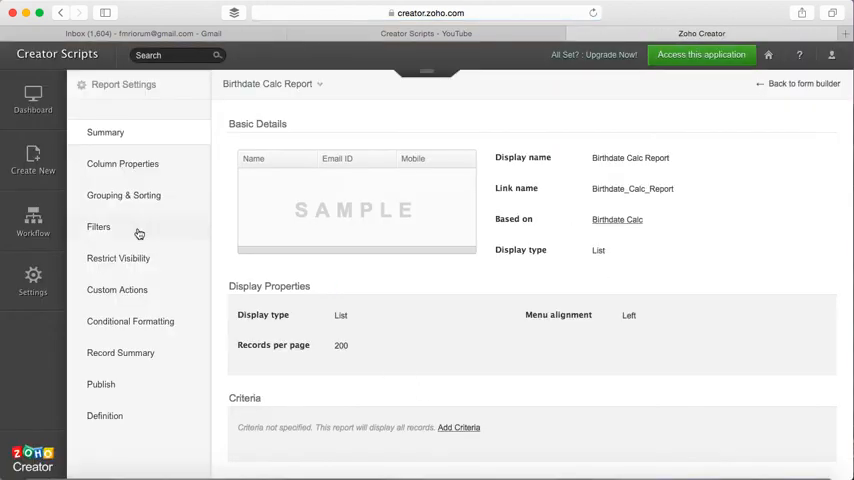
- Remove Age from Grouping and view the live ungrouped report
{"action": "left_click", "coordinate": [123, 195]}
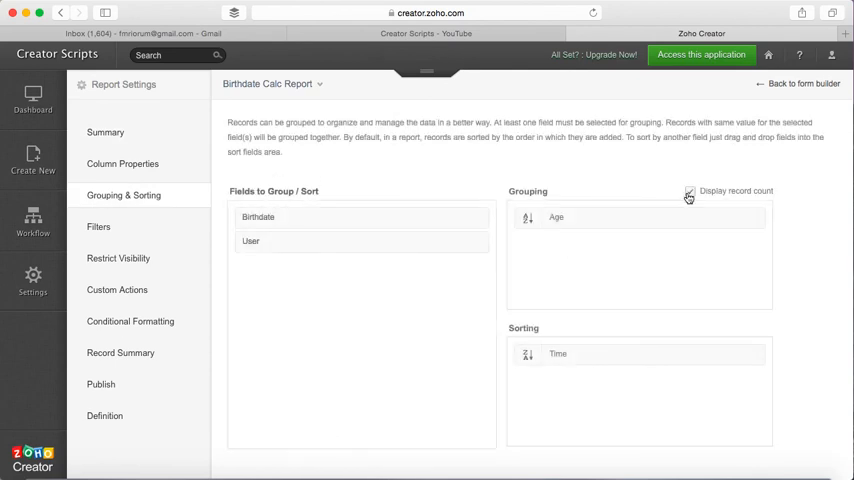
{"action": "left_click_drag", "start_coordinate": [556, 217], "coordinate": [360, 278]}
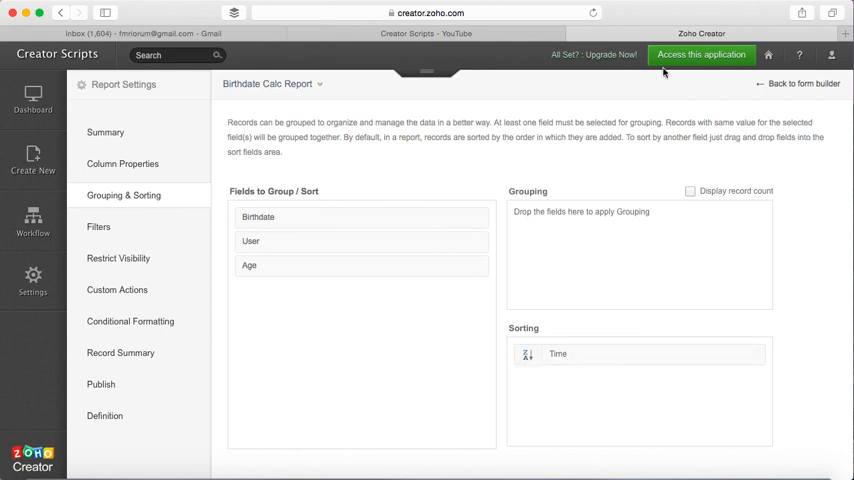
{"action": "left_click", "coordinate": [701, 54]}
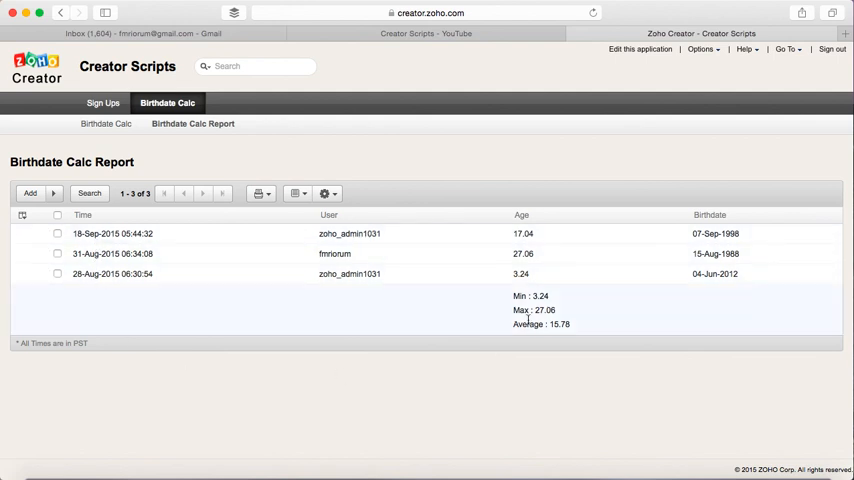
{"action": "mouse_move", "coordinate": [565, 305]}
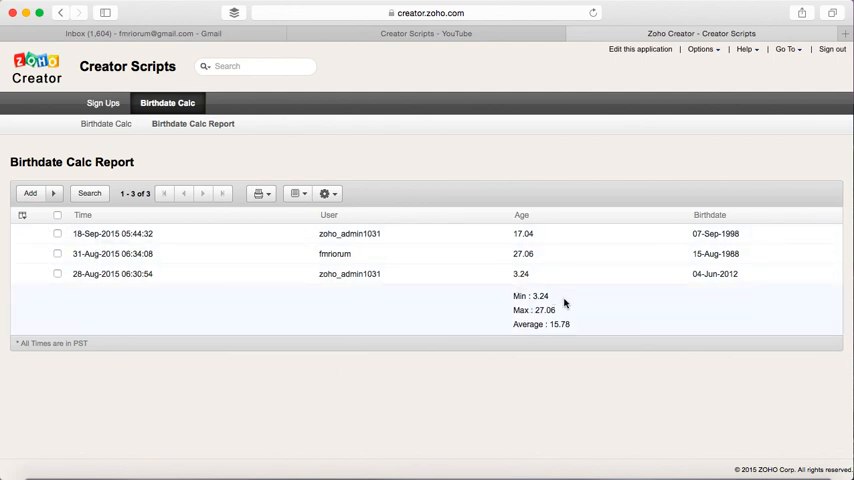